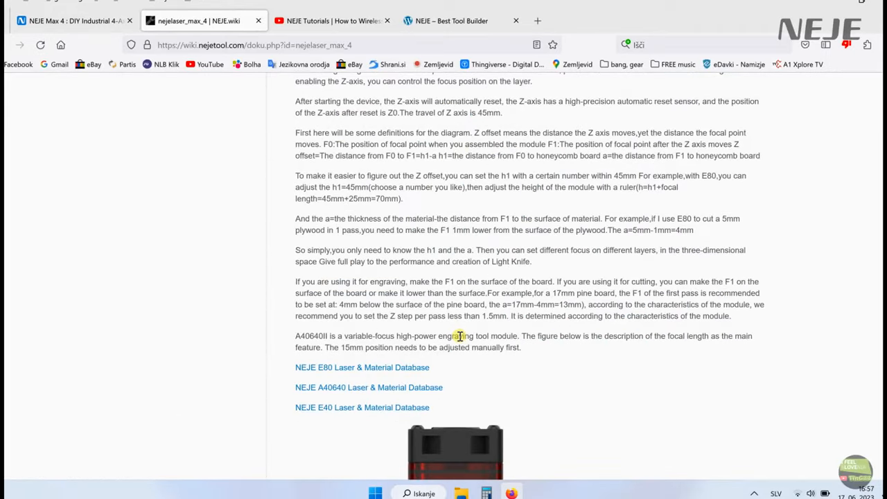
Step: Scroll down the NEJE Max 4 wiki page on Z offset before leaving it
scroll("down", 3)
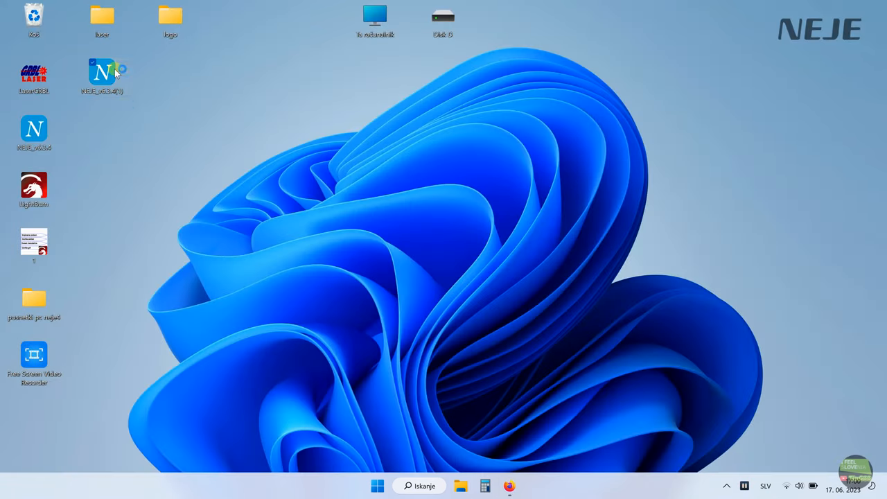
Step: Launch NEJE software from the desktop and dismiss the Firmware Update window
double_click(102, 72)
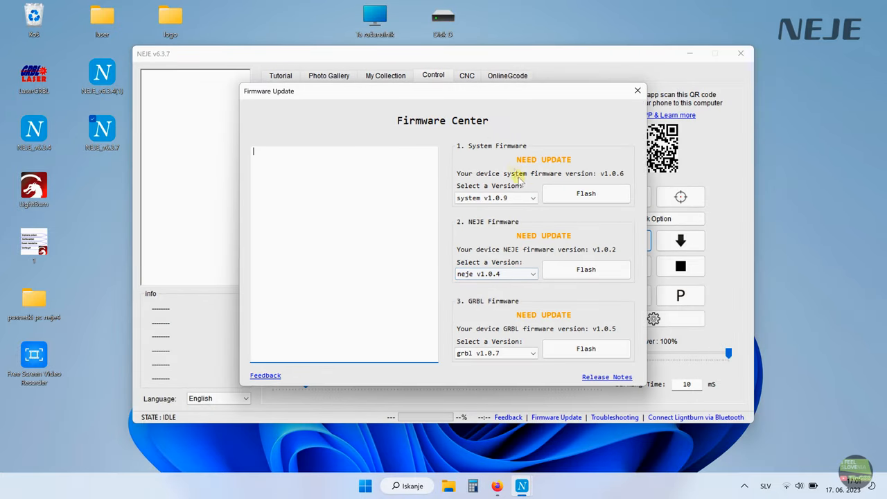
left_click(585, 194)
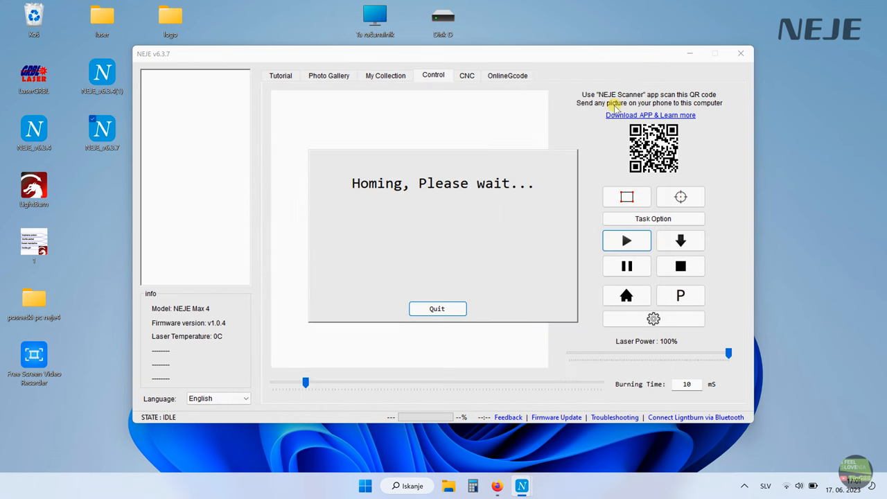
Step: Review the Task Option pass and Z-axis settings, then send the laser head home
left_click(653, 219)
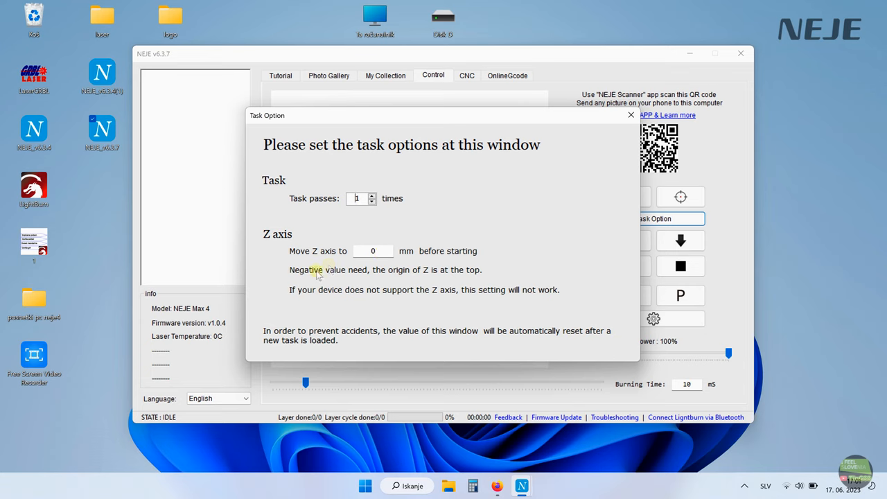
mouse_move(477, 317)
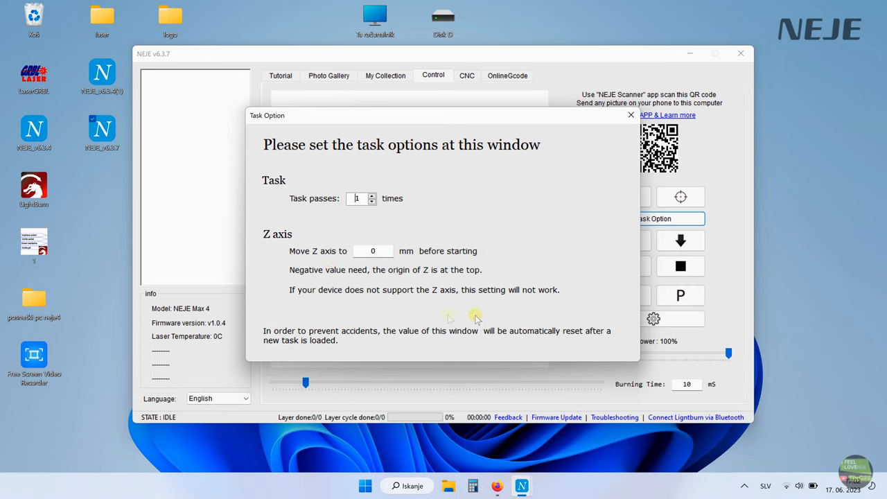
left_click(629, 114)
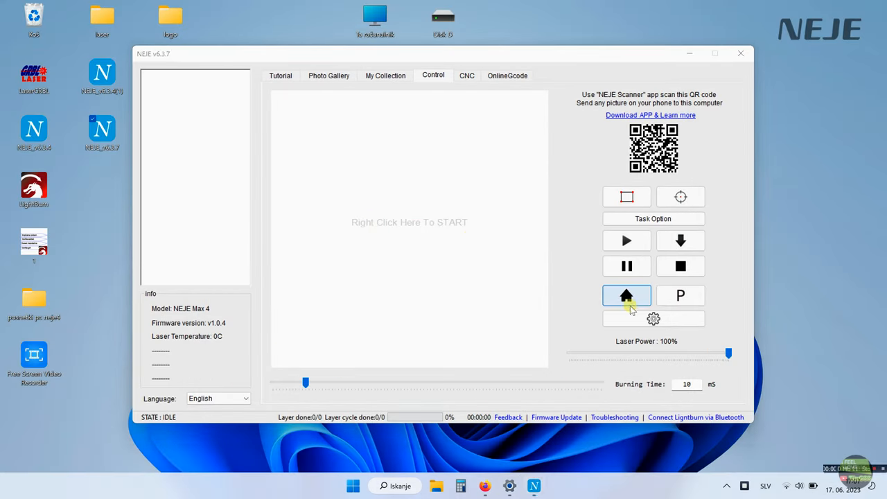
left_click(627, 295)
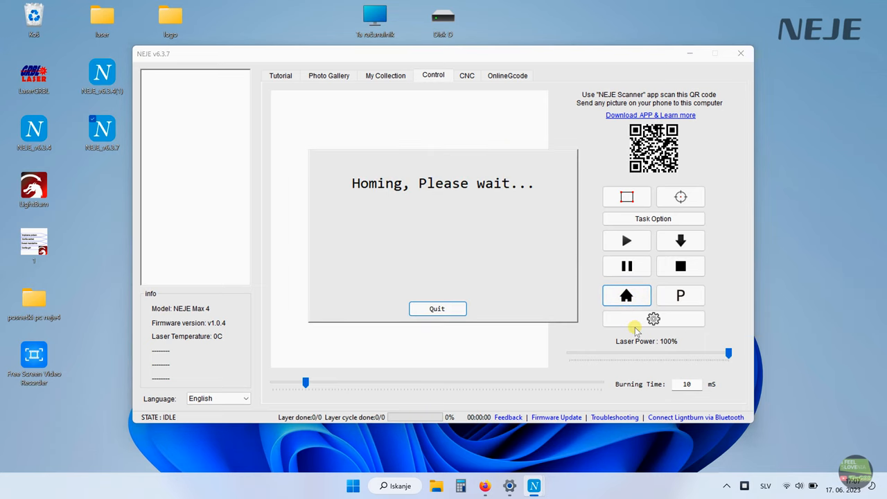
mouse_move(686, 346)
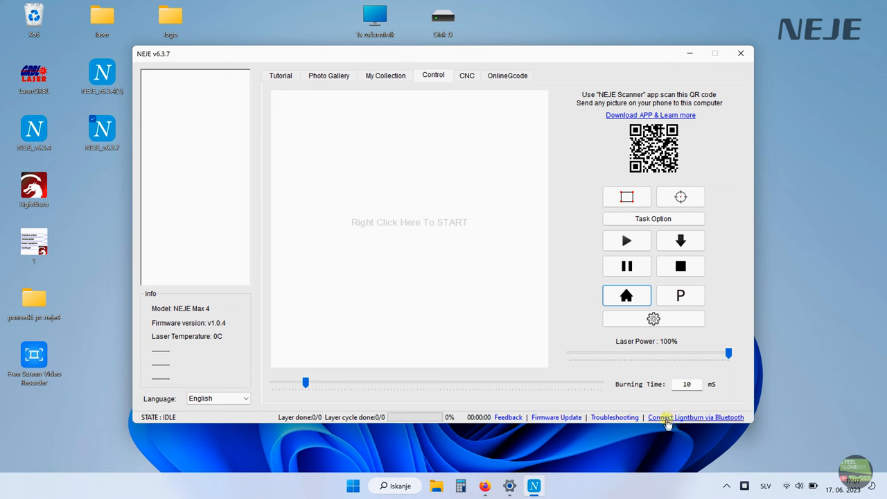
Step: Check the LightBurn Bluetooth Connection Bridge, which shows the COM port pair not ready
left_click(696, 416)
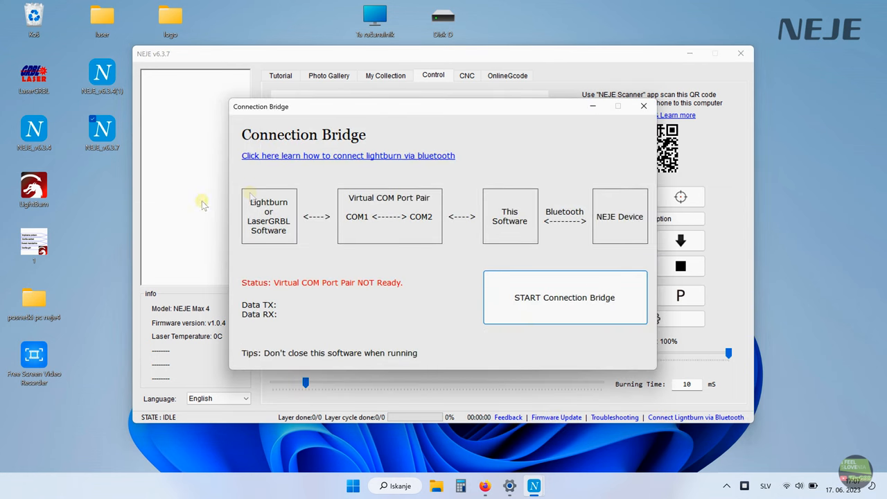
mouse_move(353, 284)
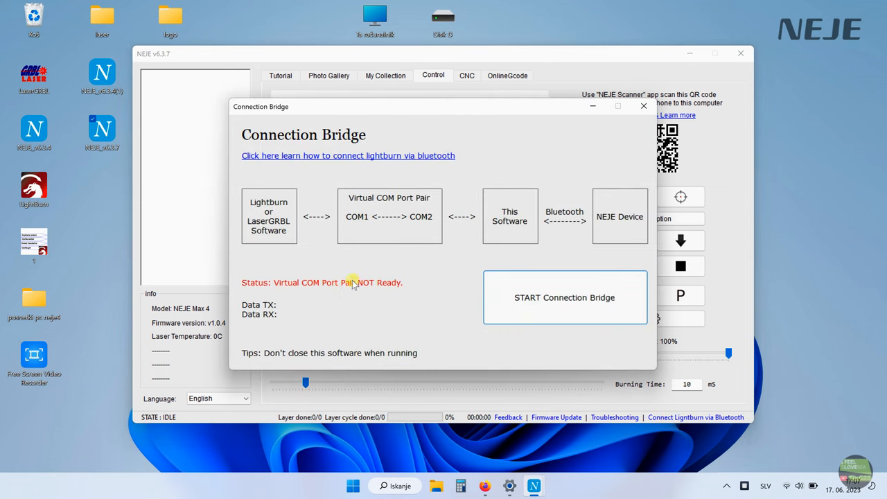
left_click(643, 105)
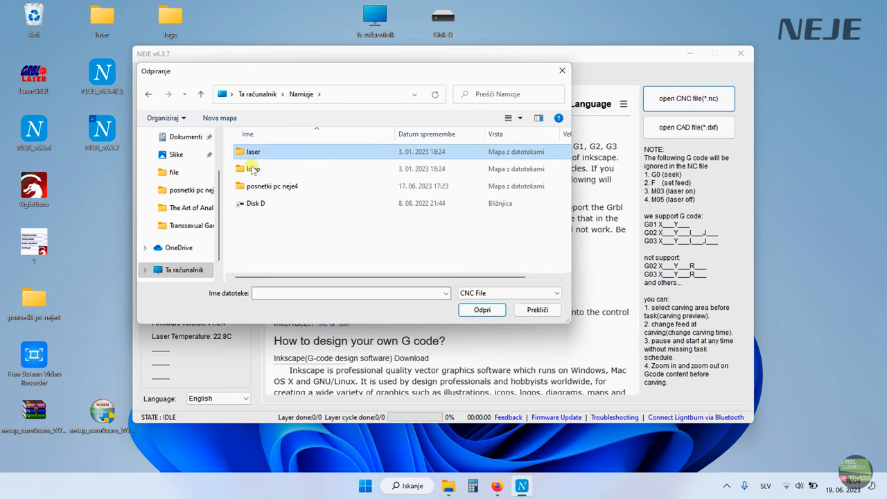
Step: Load the 'I FEEL SLOVENIA' DXF design and accept its decode summary
left_click(483, 311)
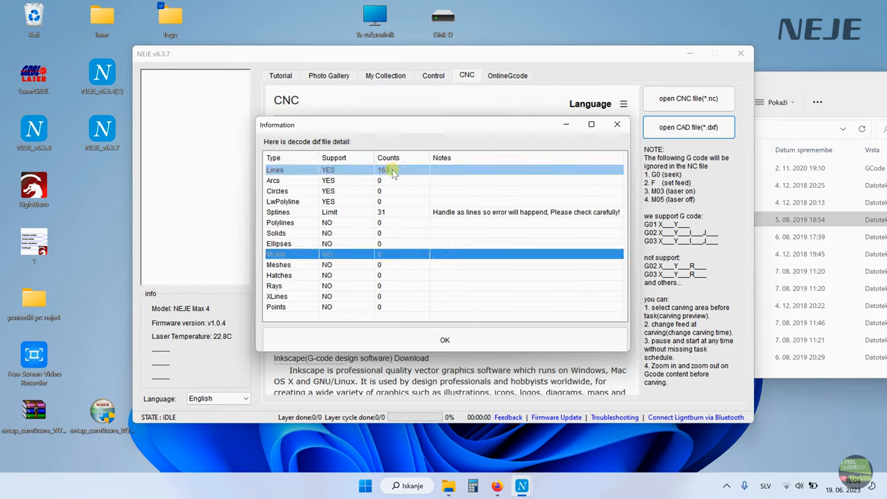
left_click(444, 340)
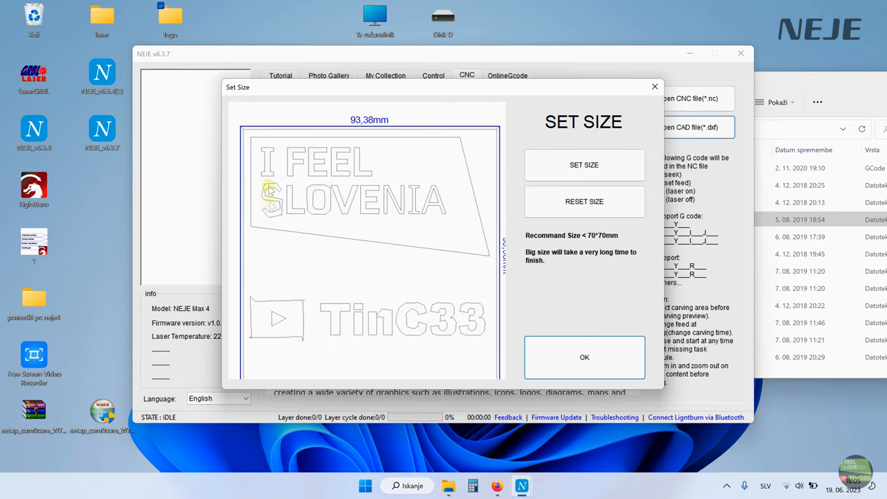
mouse_move(411, 230)
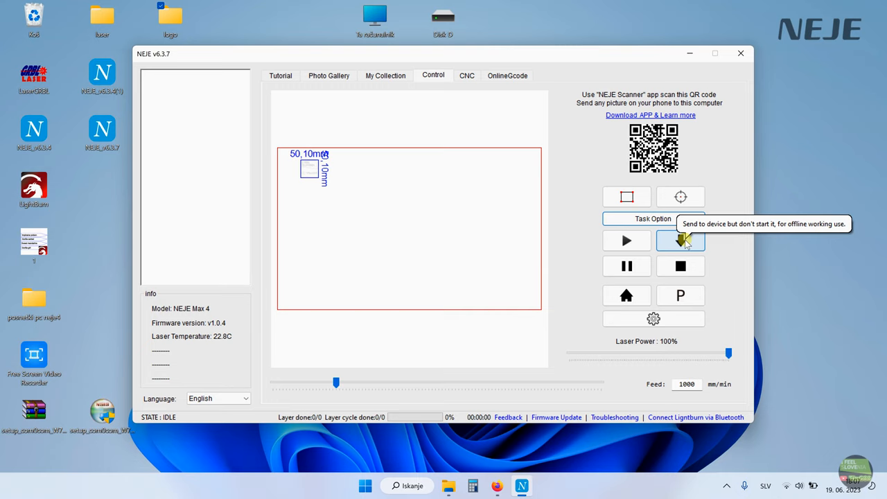
mouse_move(681, 197)
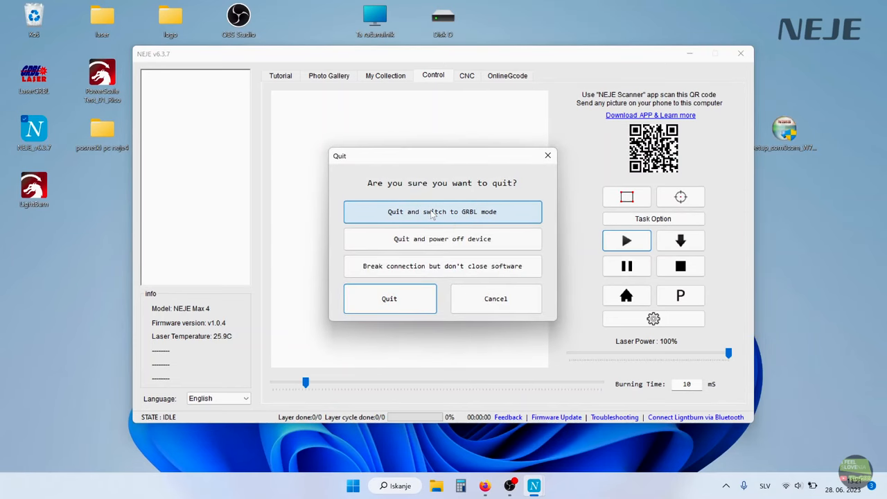
Step: Bring up LightBurn's list of configured laser devices
left_click(442, 211)
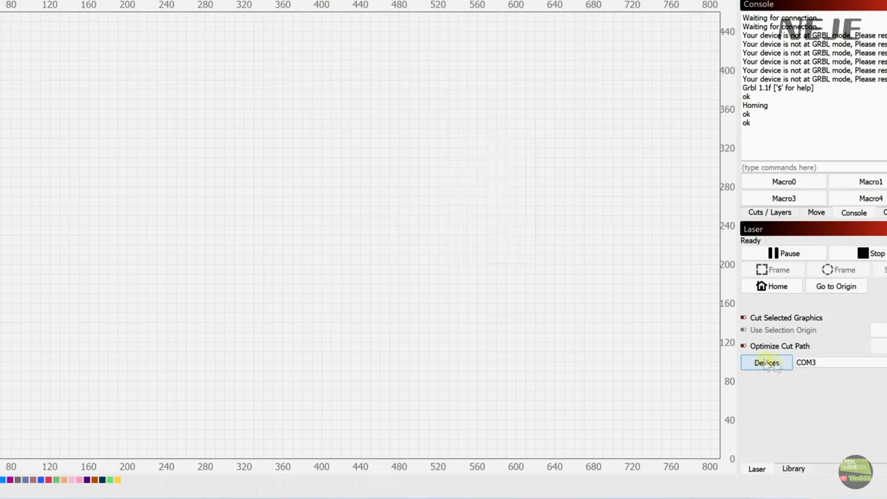
Step: Start a manually created device and pick GRBL-M3 (1.1e or earlier) as controller
left_click(766, 362)
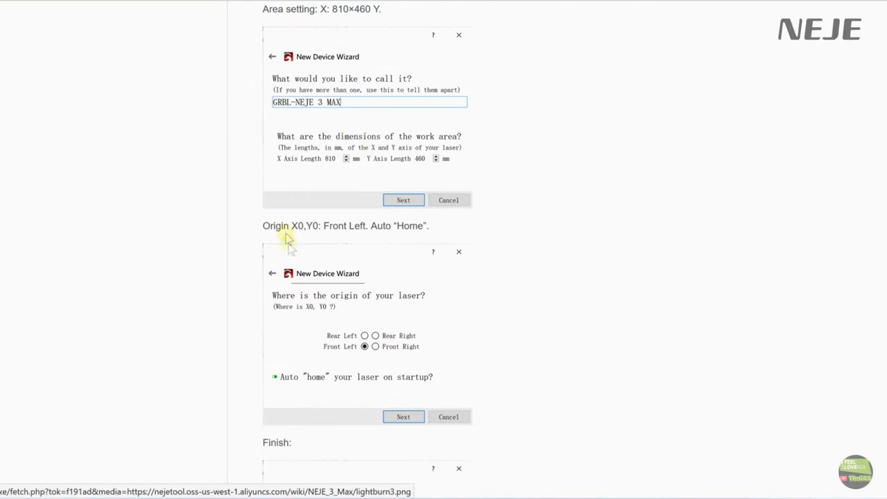
left_click(403, 416)
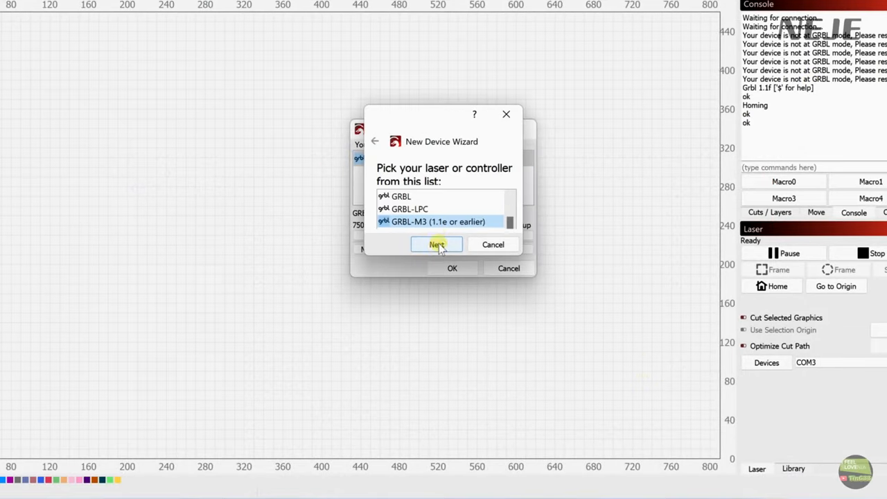
Step: Confirm GRBL-M3 and accept a Front Left origin with Auto home on startup
left_click(437, 244)
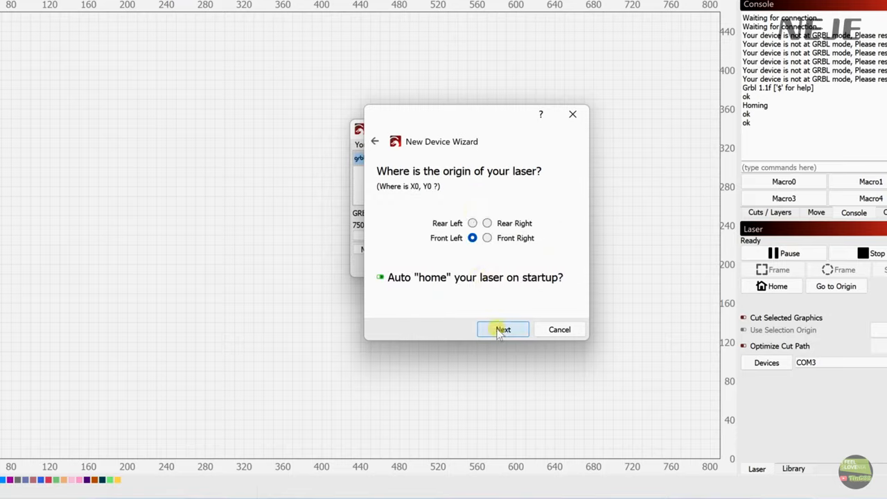
left_click(503, 330)
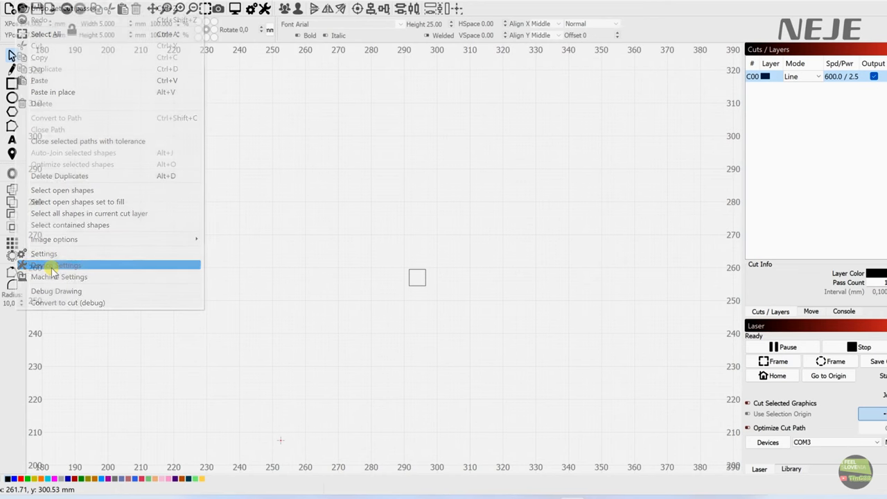
Step: Bring up Device Settings from the Edit menu
left_click(53, 265)
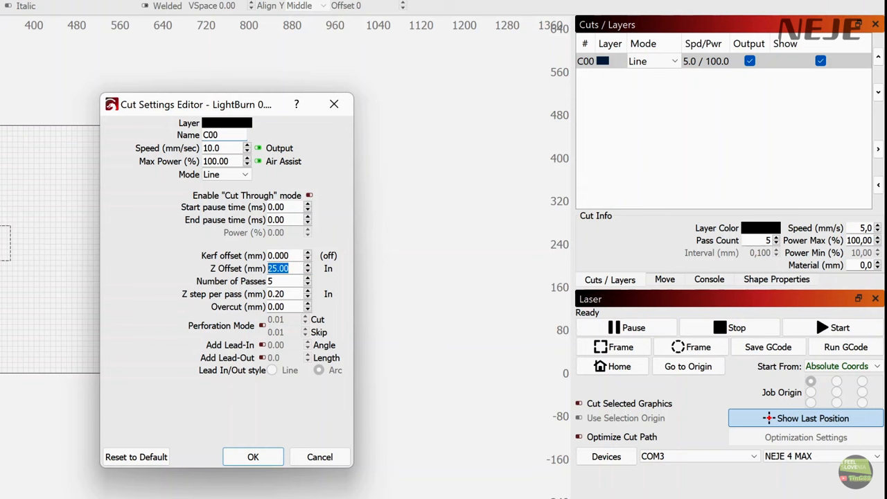
mouse_move(277, 269)
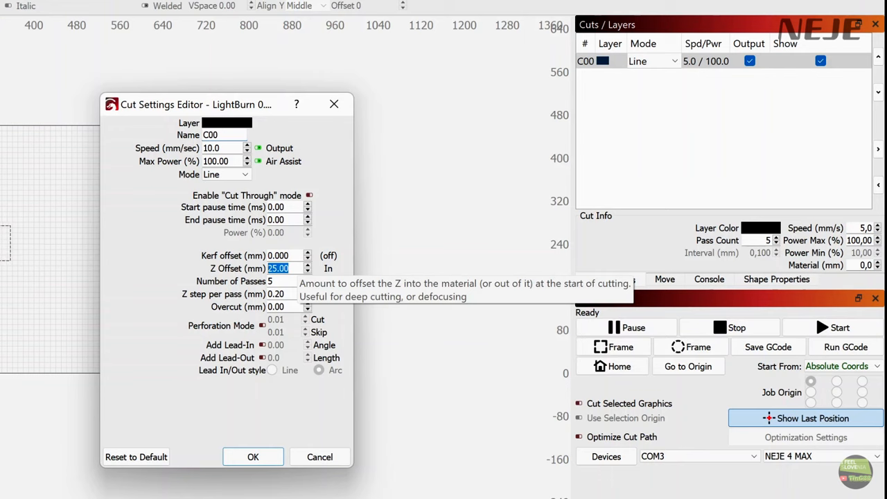
mouse_move(163, 307)
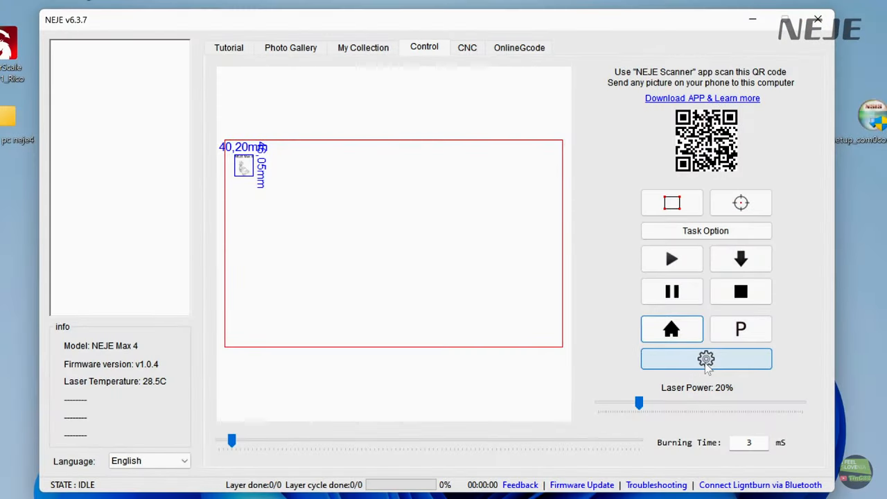
Step: Set M7 to turn on at working and off 5 seconds after stop, and save
left_click(705, 358)
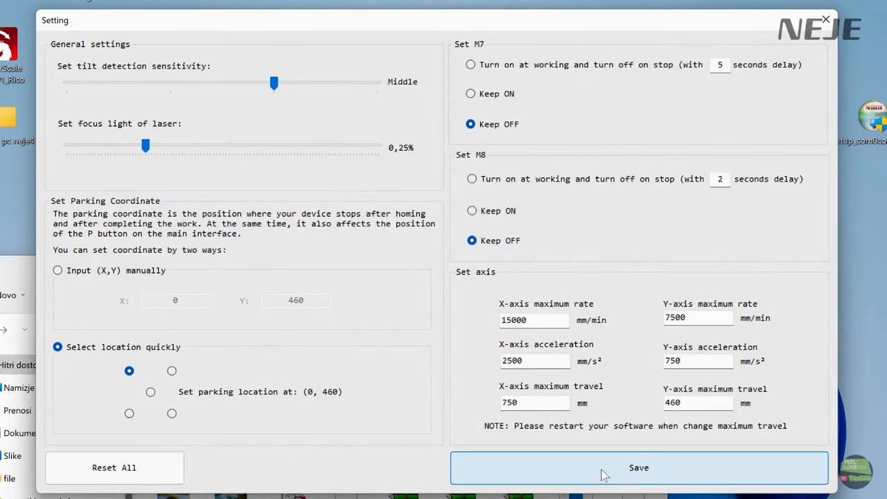
mouse_move(490, 98)
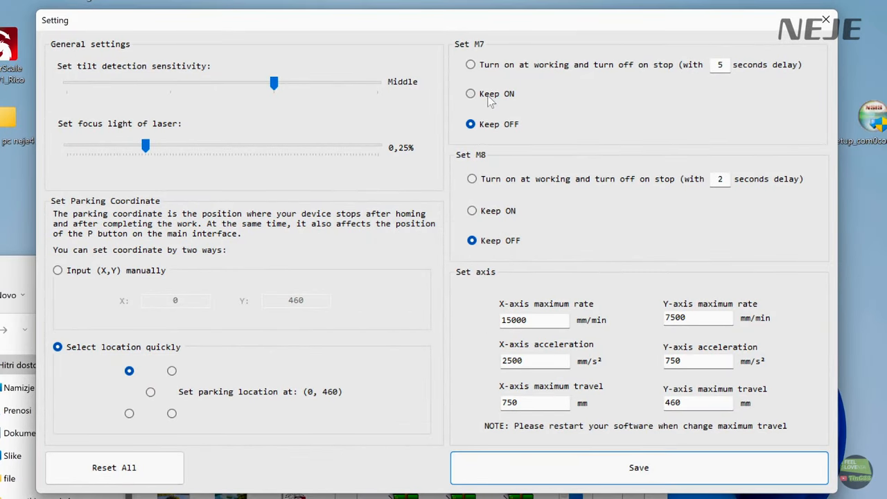
left_click(471, 95)
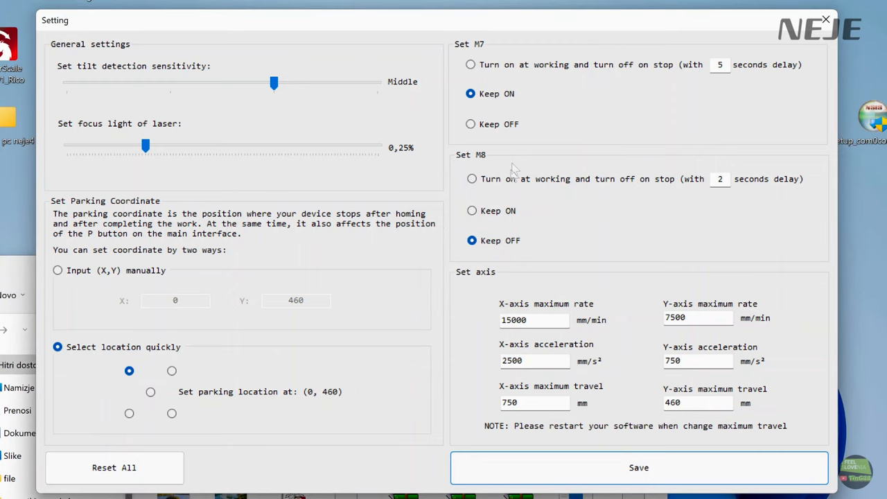
left_click(471, 124)
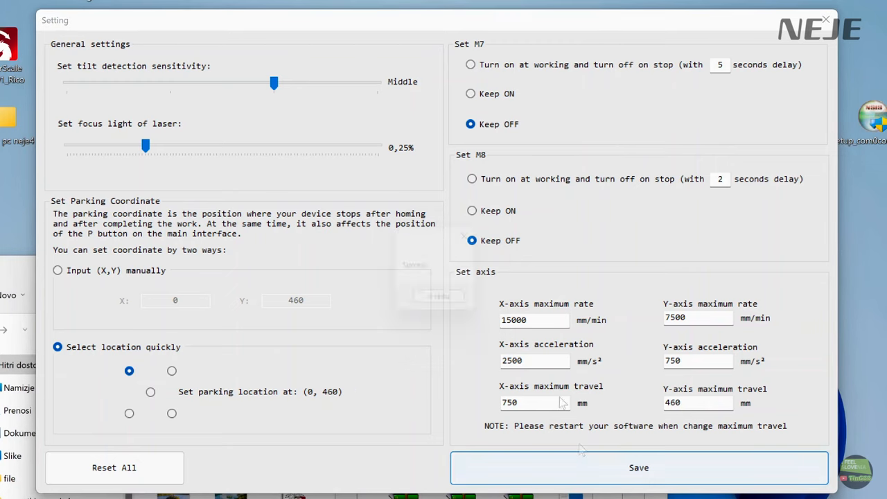
left_click(471, 64)
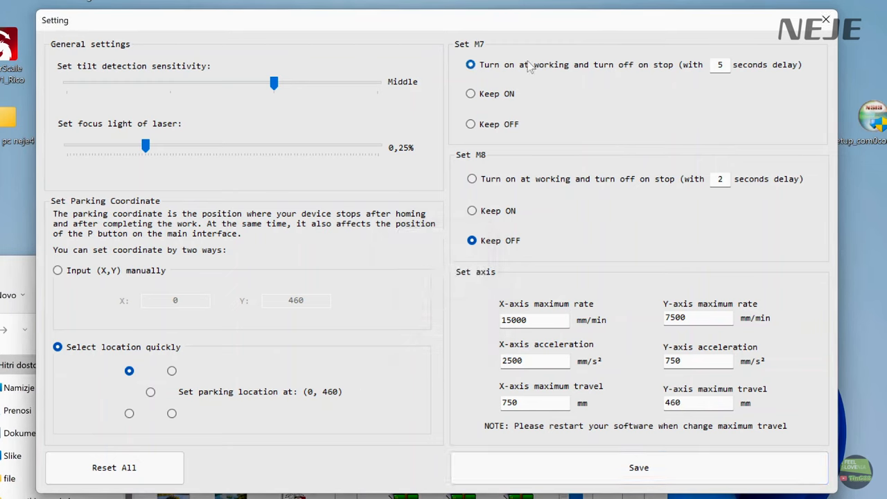
mouse_move(683, 63)
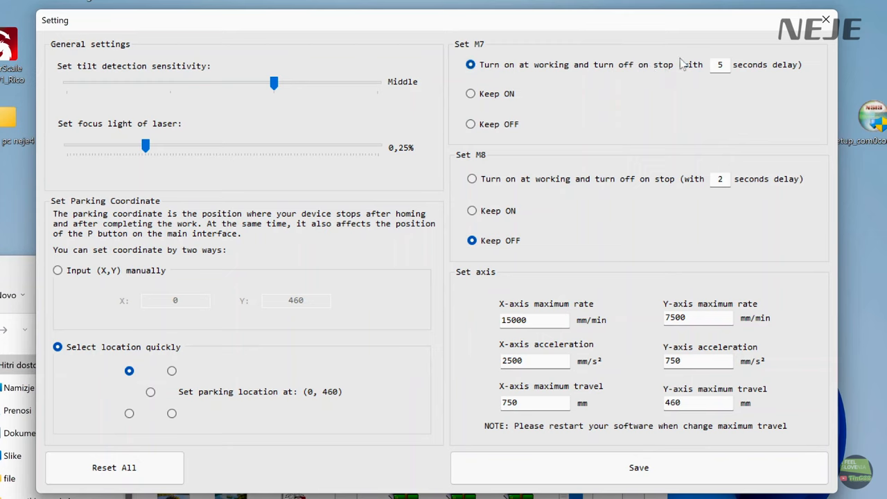
left_click(719, 65)
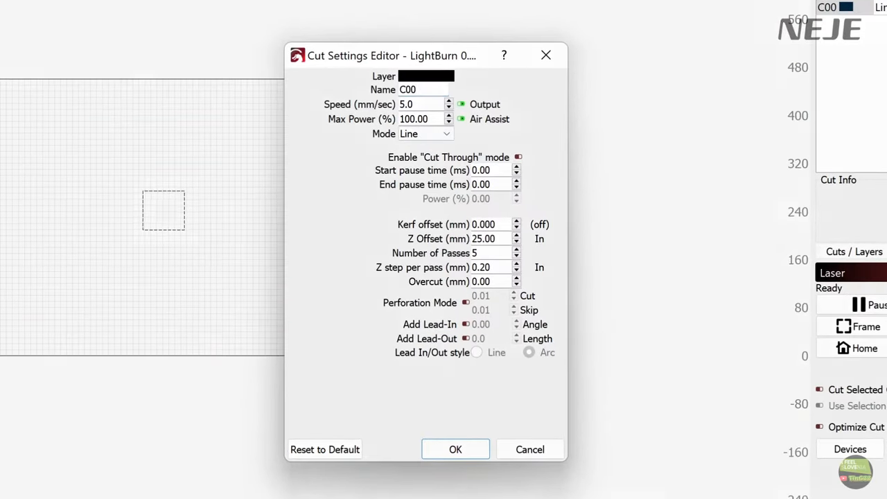
Step: Select the C00 layer's speed value in LightBurn's cut settings for editing
triple_click(421, 104)
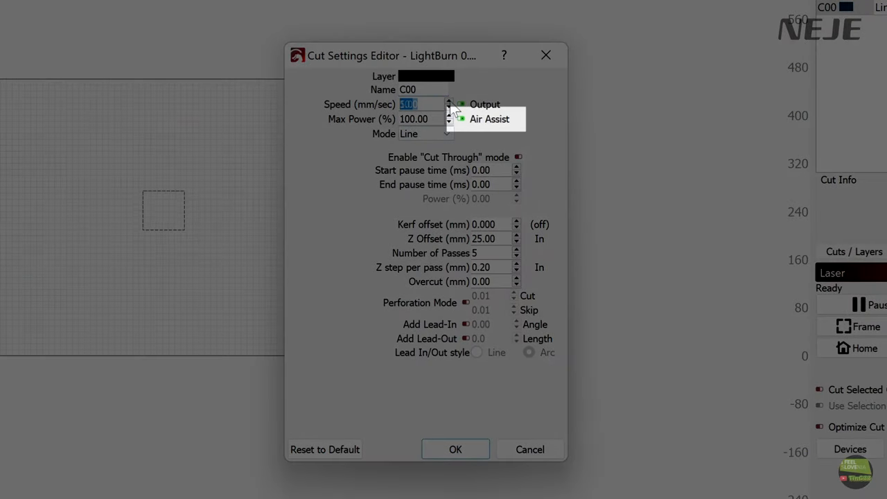